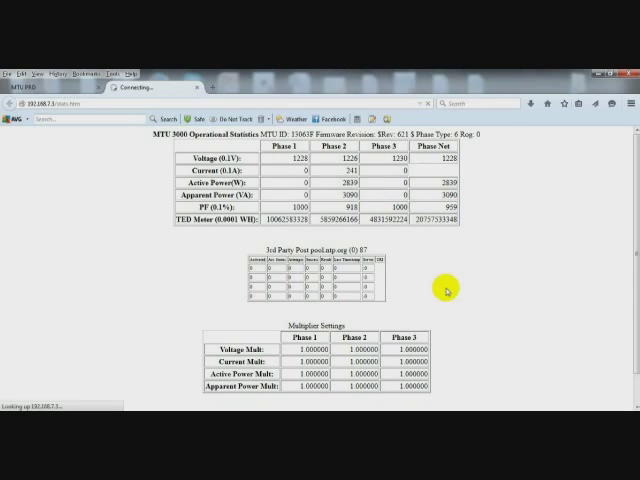
mouse_move(338, 186)
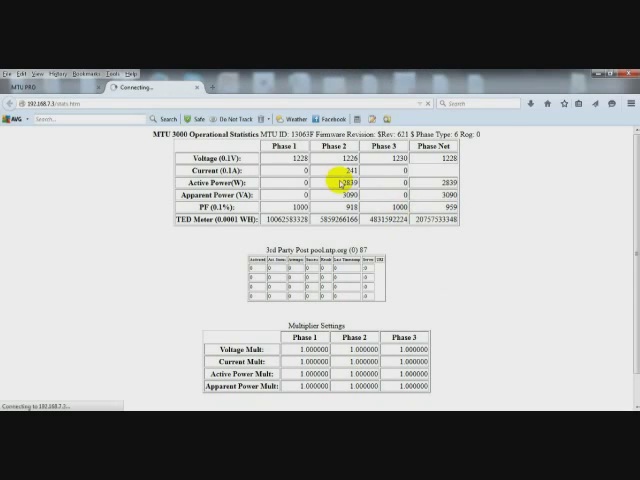